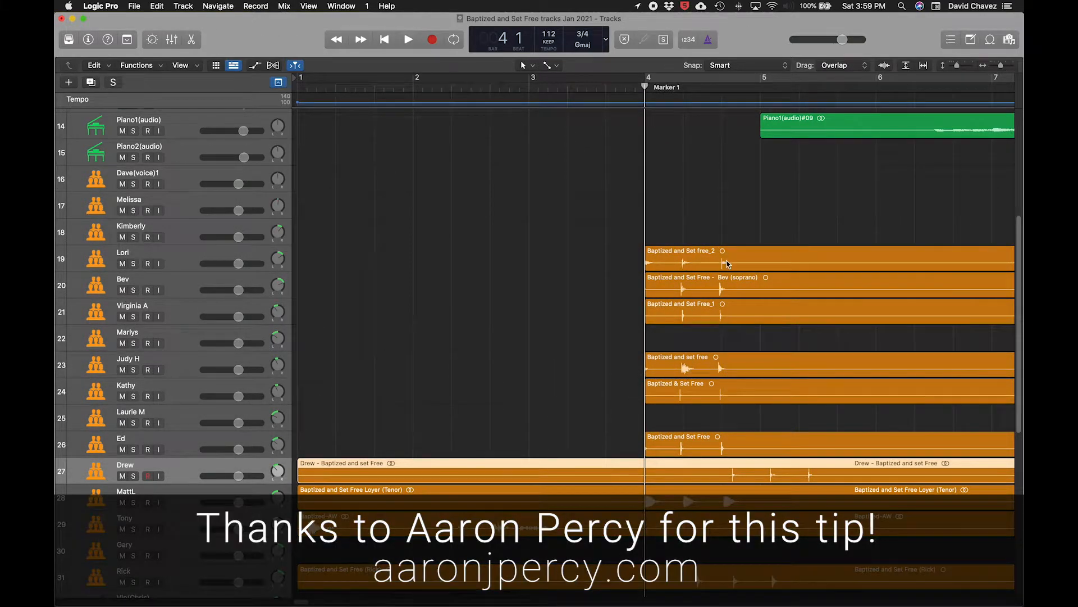
{"action": "mouse_move", "coordinate": [650, 261]}
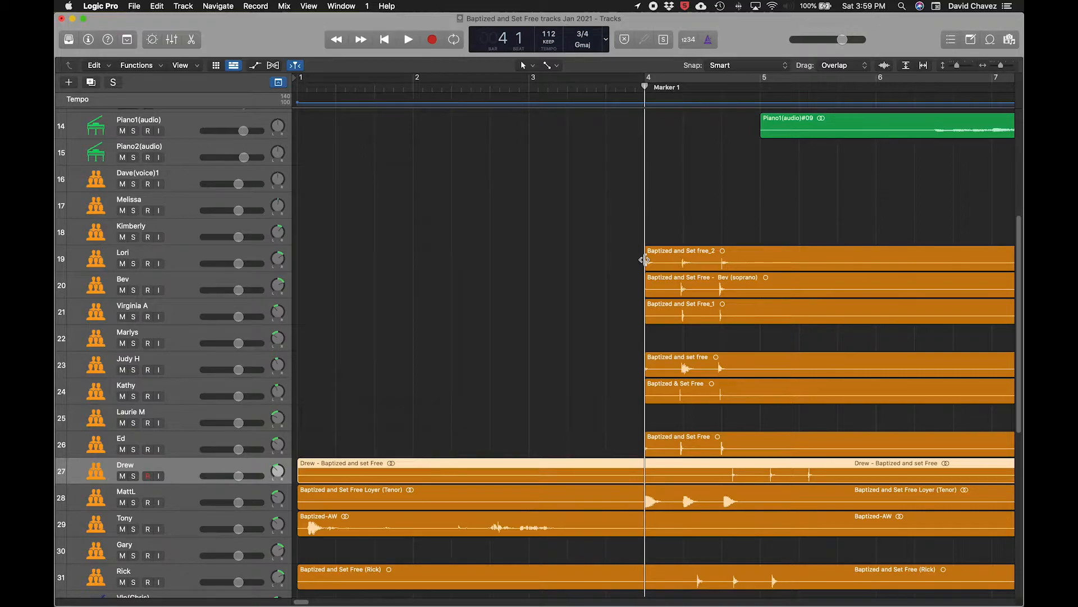
{"action": "mouse_move", "coordinate": [674, 269]}
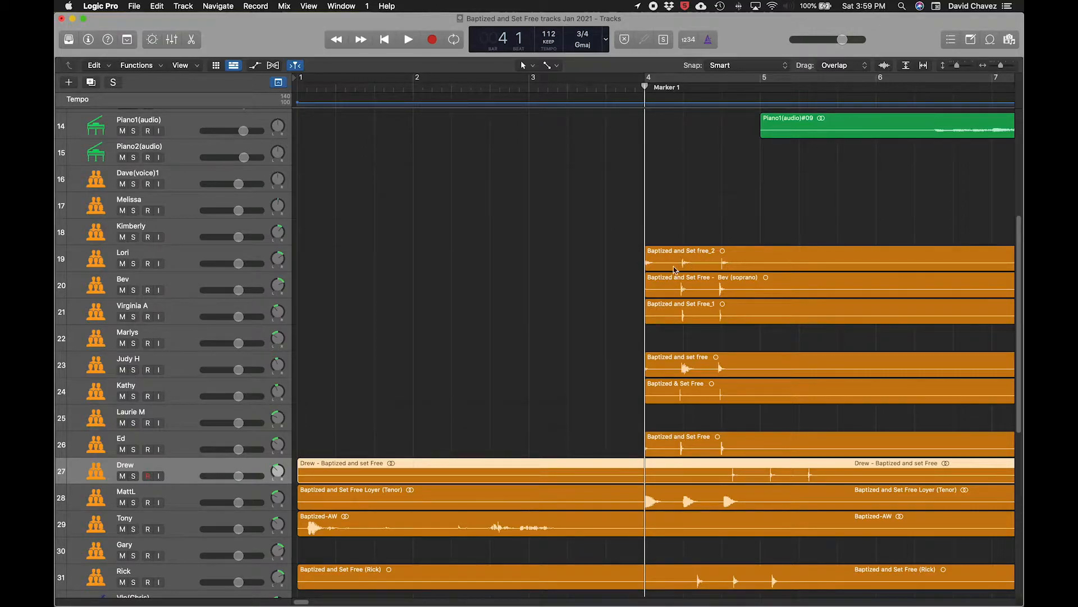
Step: Zoom out horizontally so bars 1–15 of the arrangement are in view
{"action": "scroll", "scroll_direction": "down", "scroll_amount": 3}
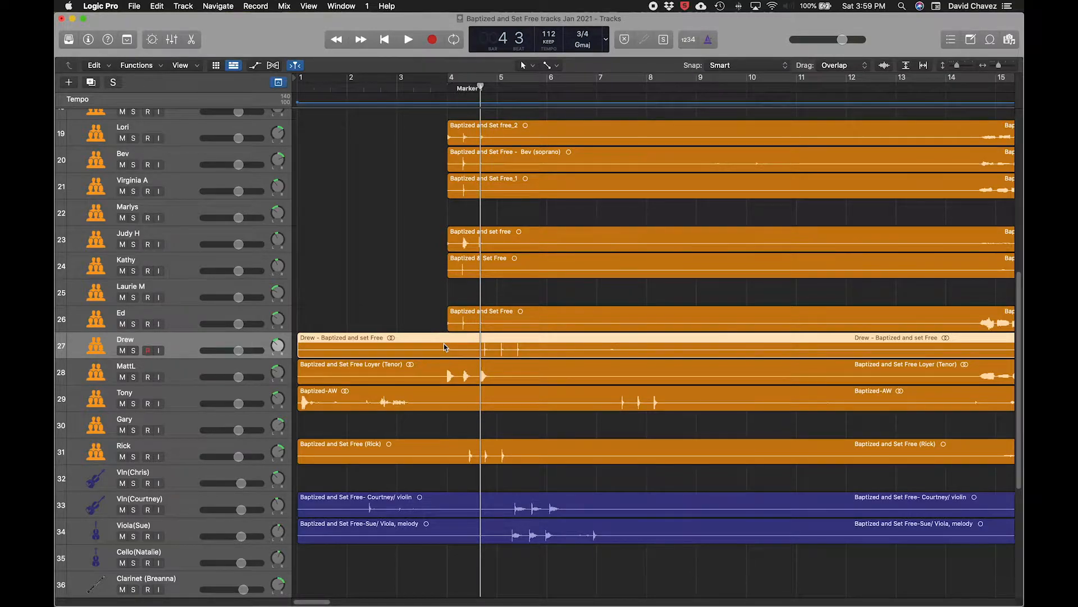
{"action": "mouse_move", "coordinate": [423, 338]}
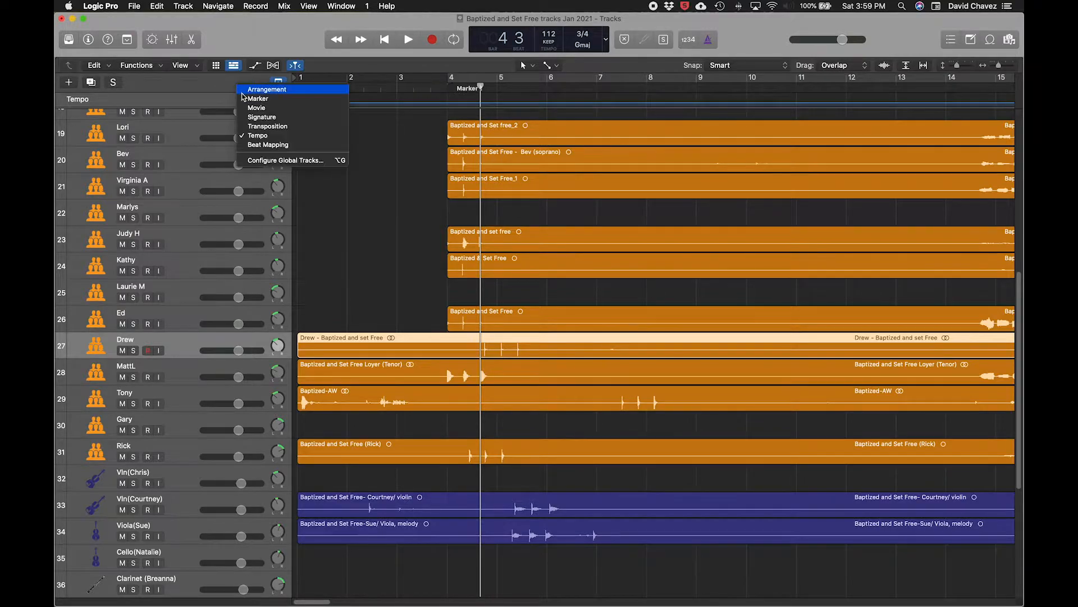
Step: Show the Marker global track and jump the playhead to Marker 1 at bar 4
{"action": "left_click", "coordinate": [256, 99]}
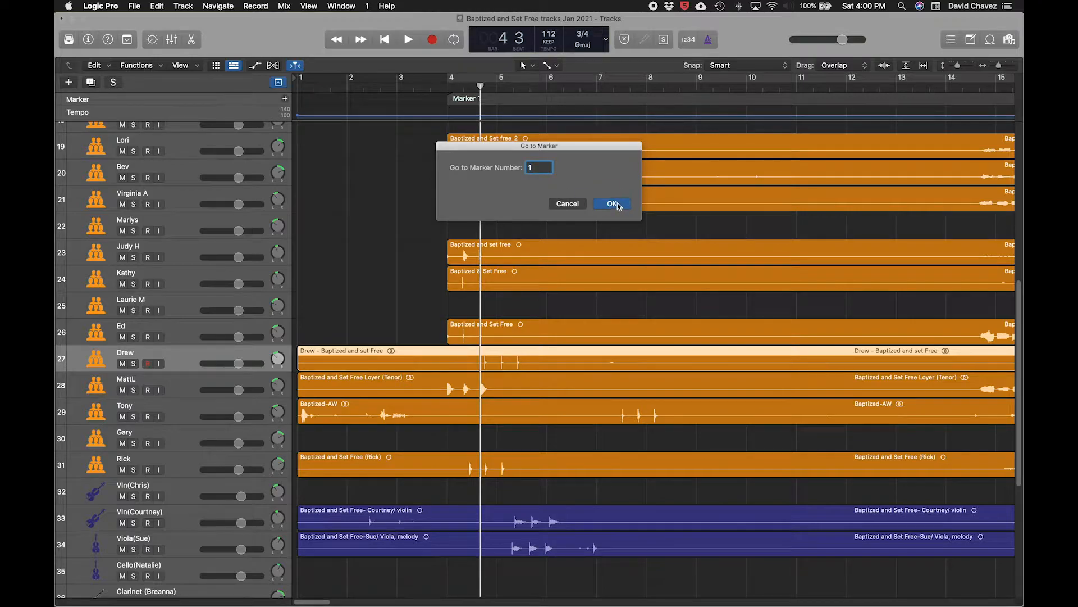
{"action": "left_click", "coordinate": [611, 204]}
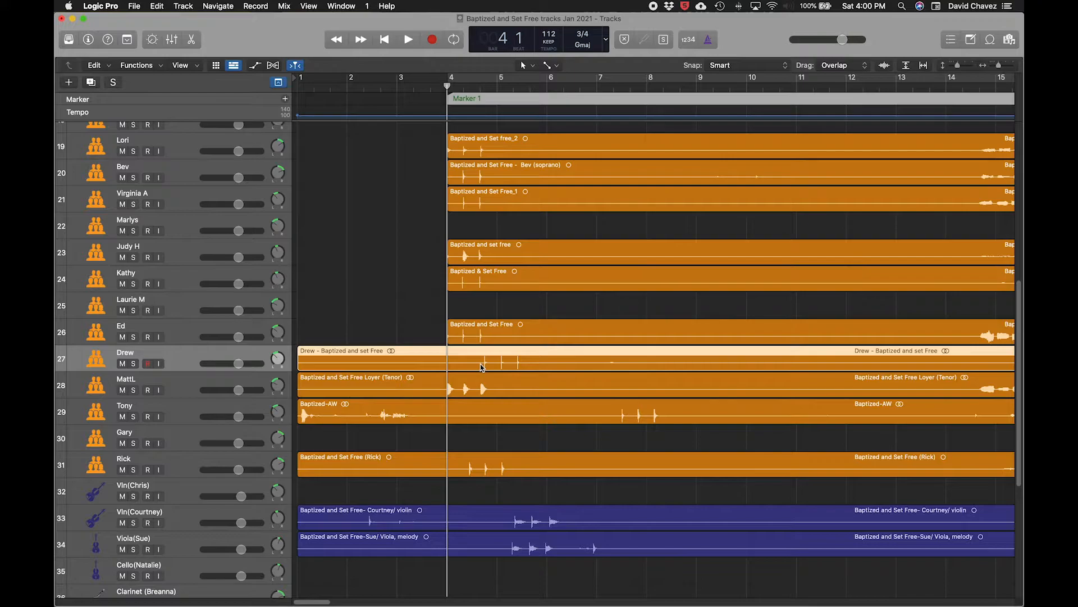
{"action": "mouse_move", "coordinate": [195, 358]}
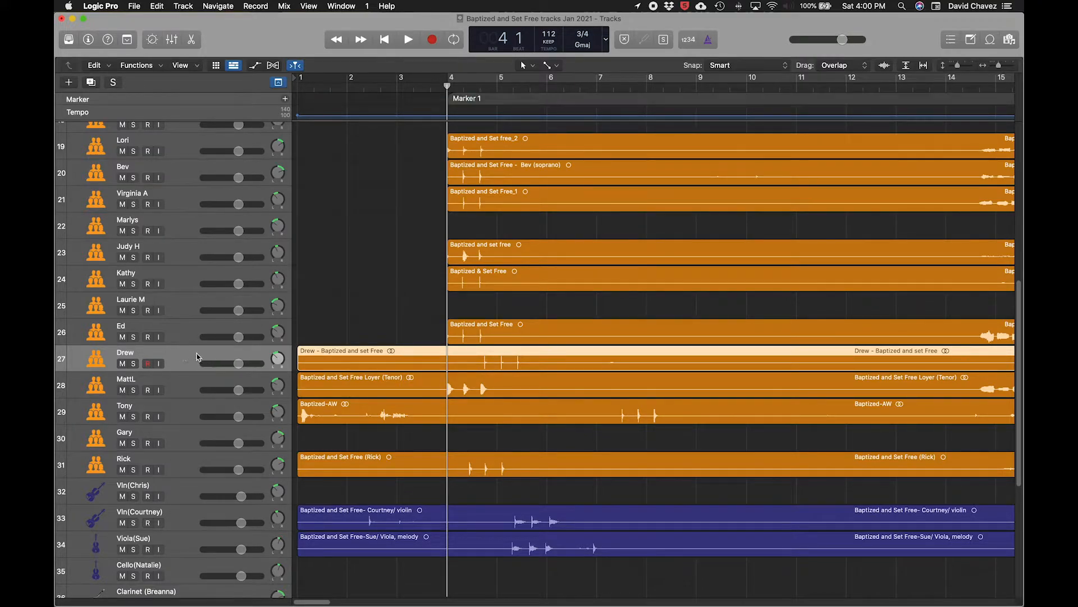
{"action": "mouse_move", "coordinate": [389, 354]}
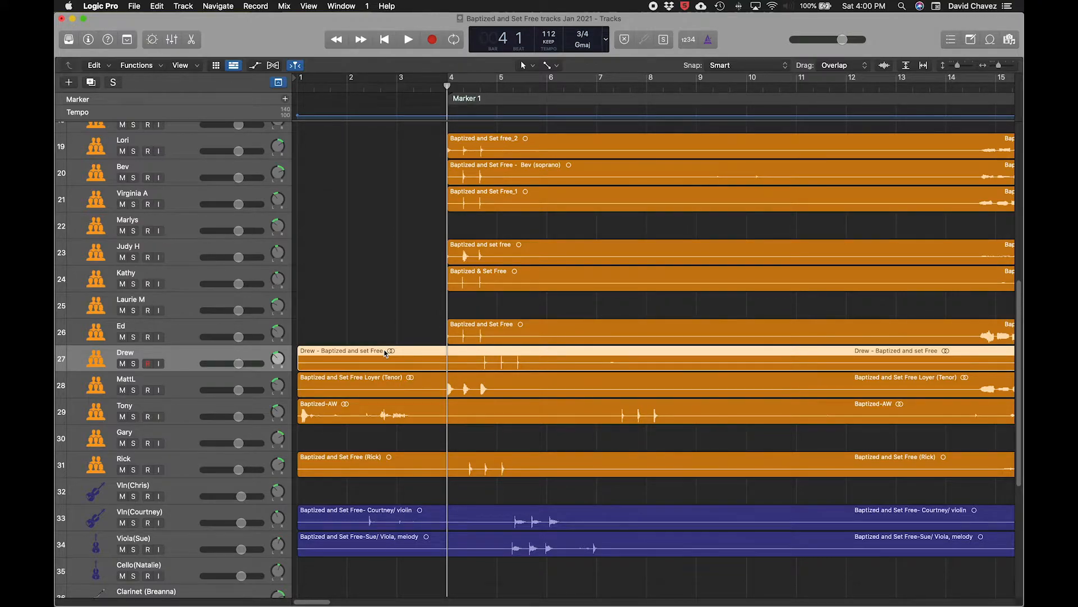
Step: Drag Drew's clip later toward Marker 1 and restore normal waveform height
{"action": "left_click", "coordinate": [344, 350]}
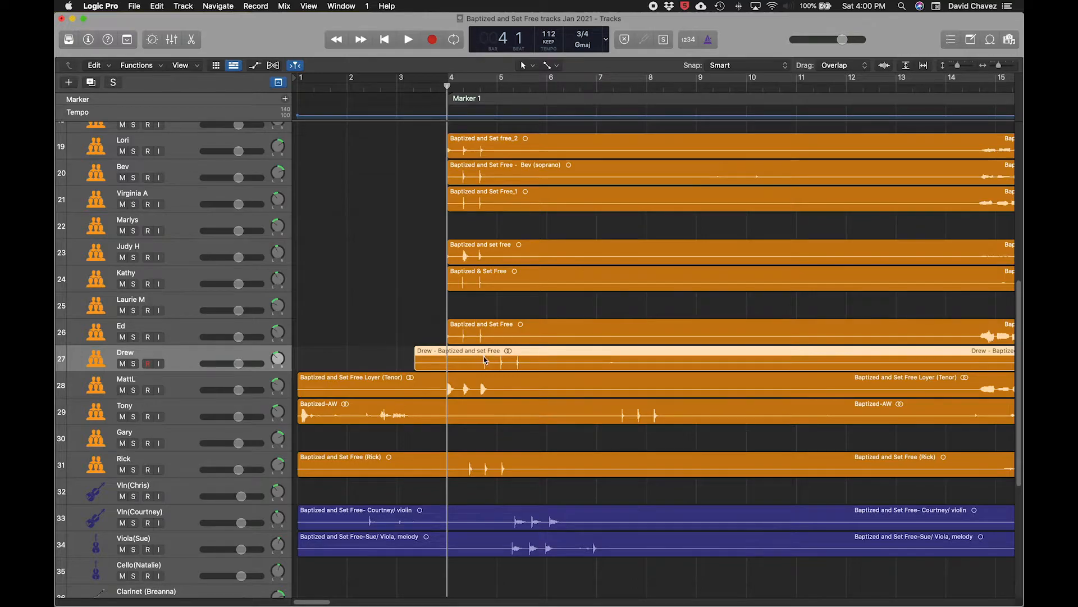
{"action": "mouse_move", "coordinate": [834, 70]}
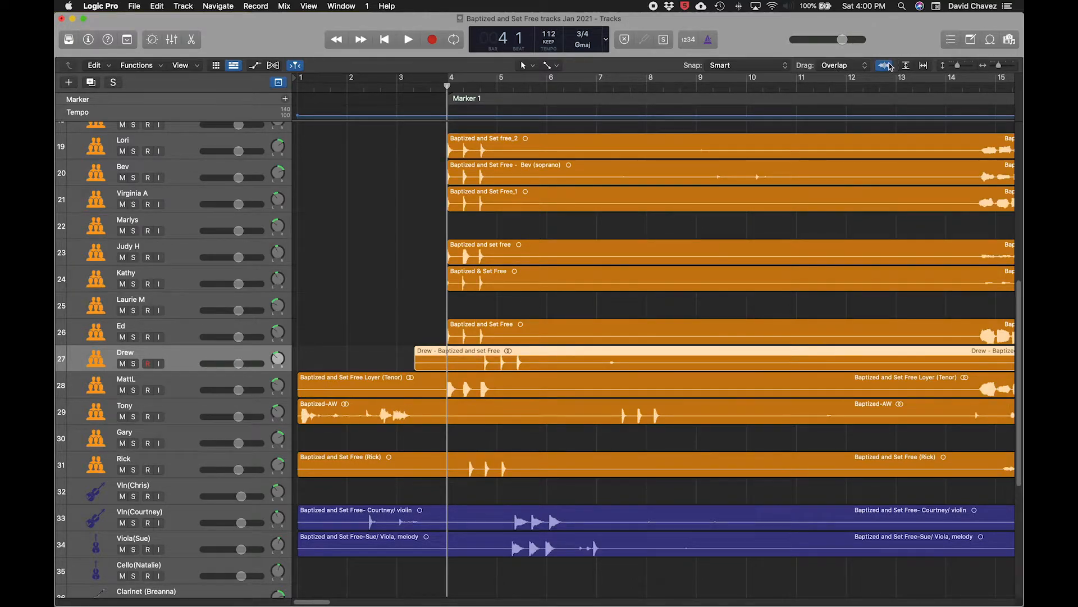
{"action": "left_click", "coordinate": [885, 65]}
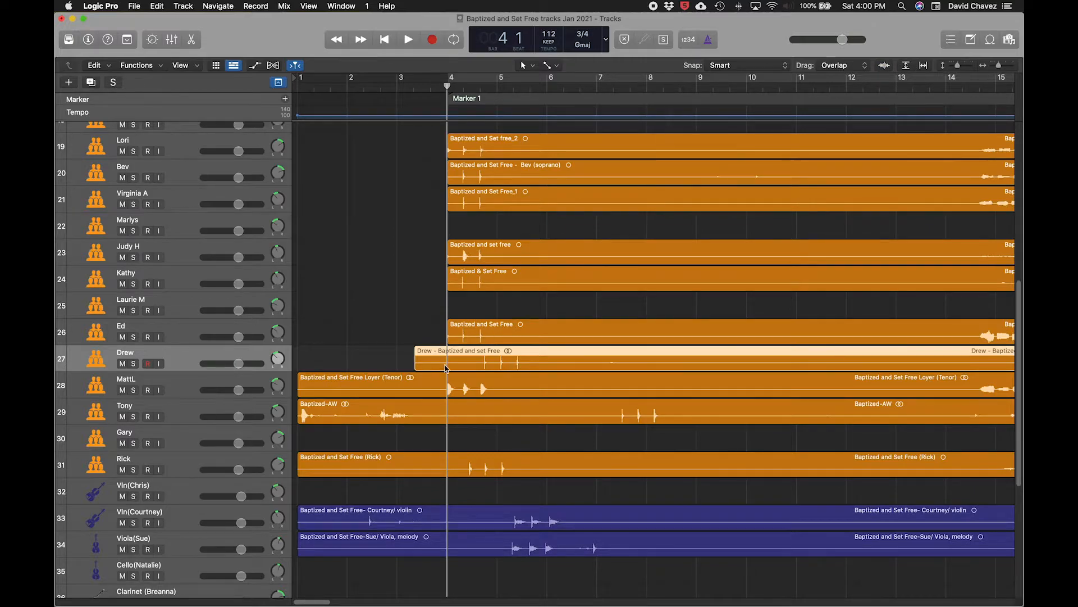
{"action": "mouse_move", "coordinate": [413, 364]}
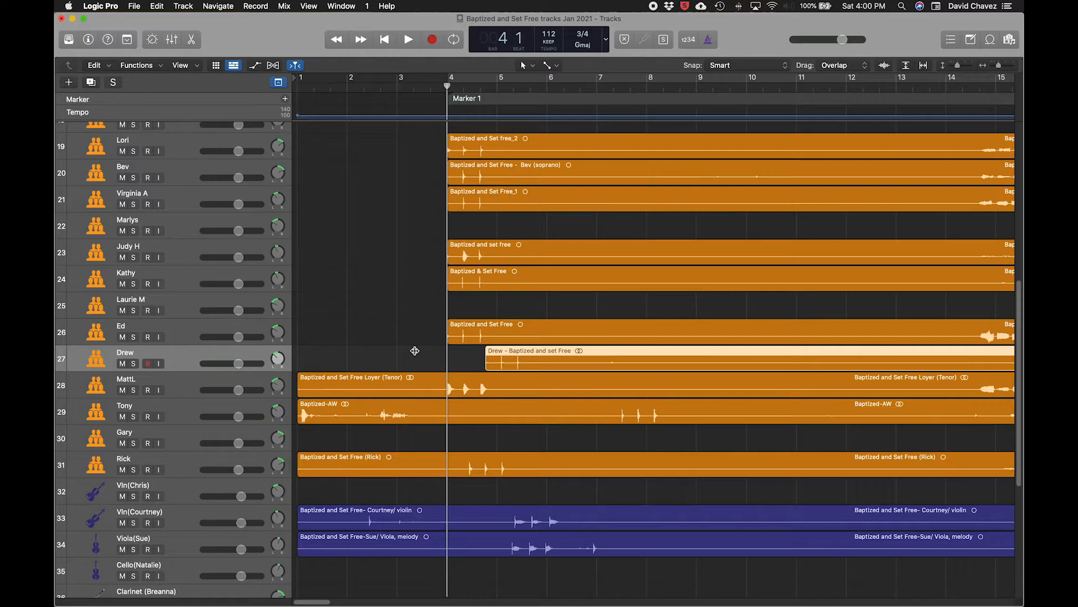
{"action": "mouse_move", "coordinate": [414, 354]}
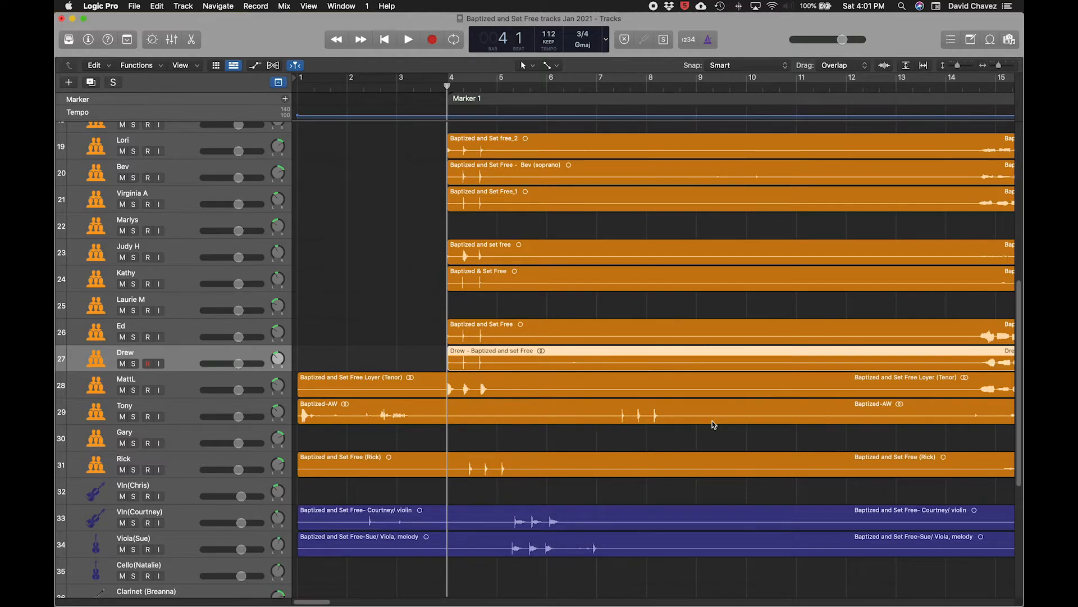
Step: Select Tony's track to trim and align its clip to Marker 1
{"action": "left_click", "coordinate": [127, 379]}
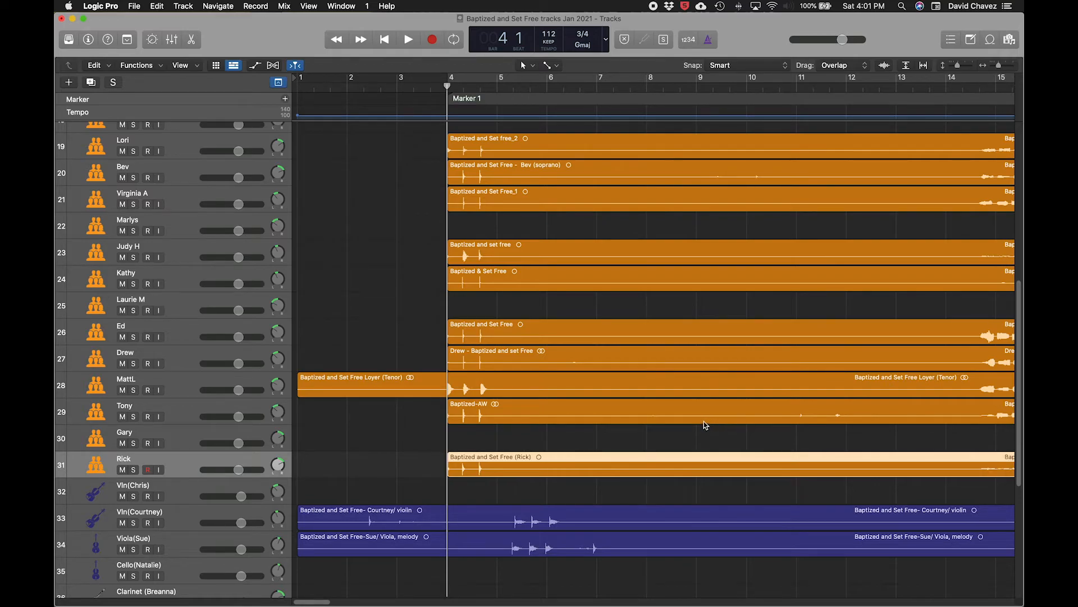
{"action": "mouse_move", "coordinate": [643, 350]}
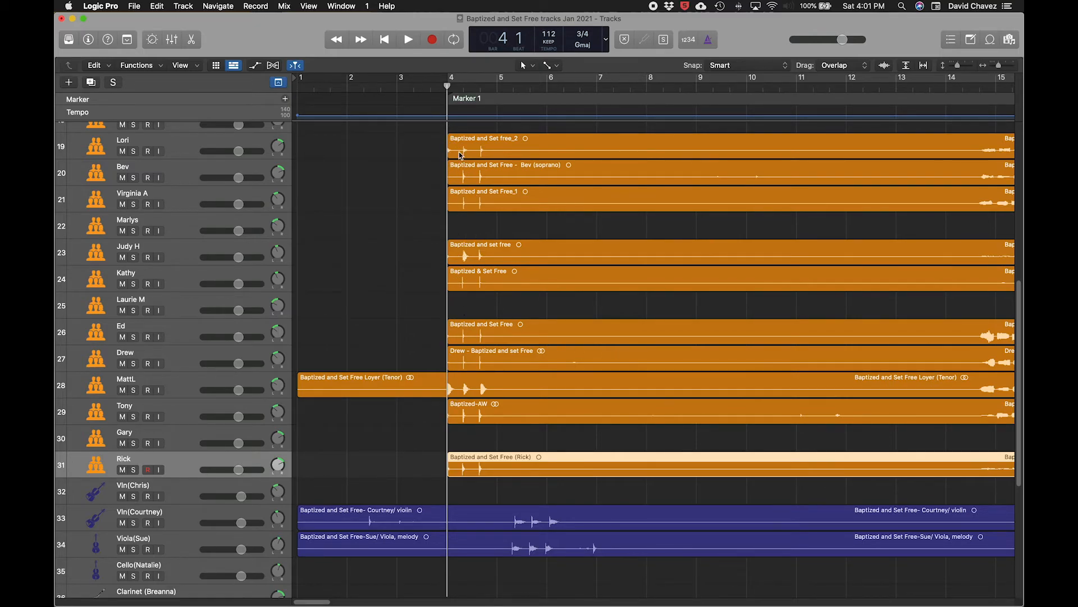
{"action": "mouse_move", "coordinate": [458, 448]}
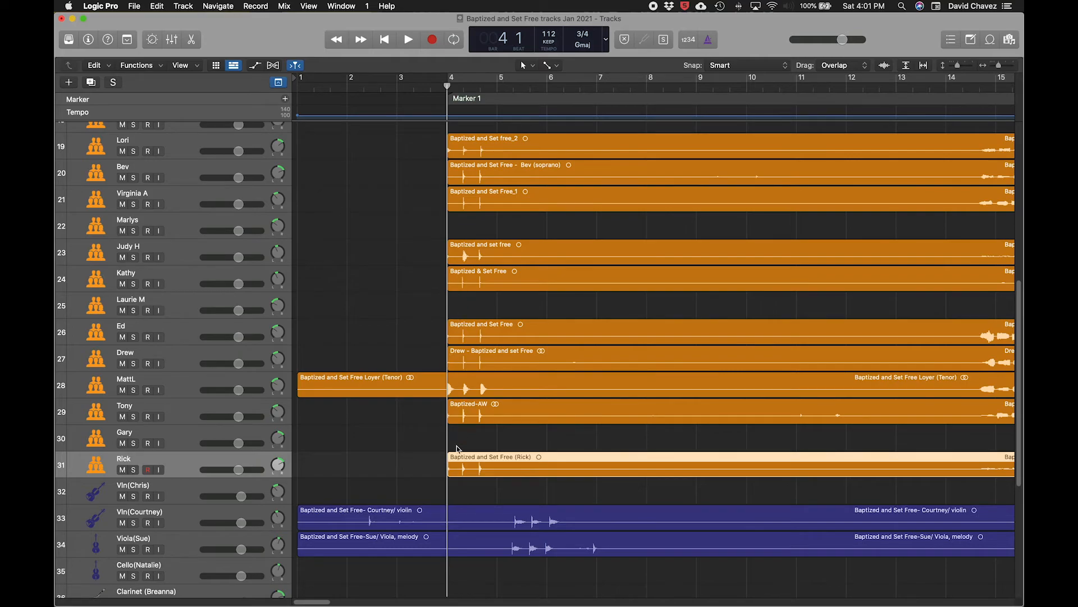
{"action": "mouse_move", "coordinate": [464, 137]}
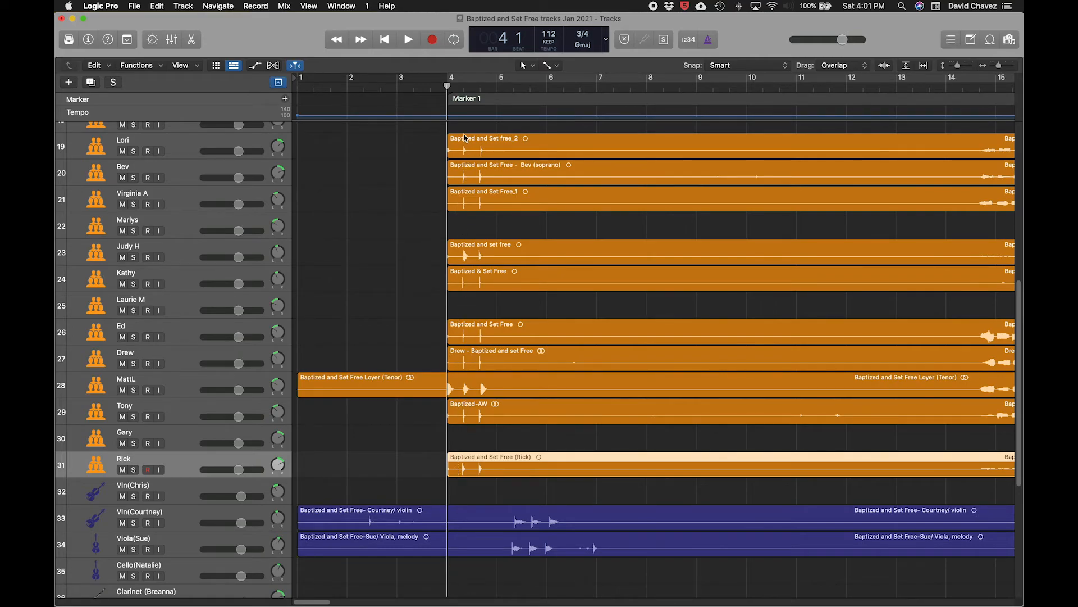
{"action": "mouse_move", "coordinate": [457, 402]}
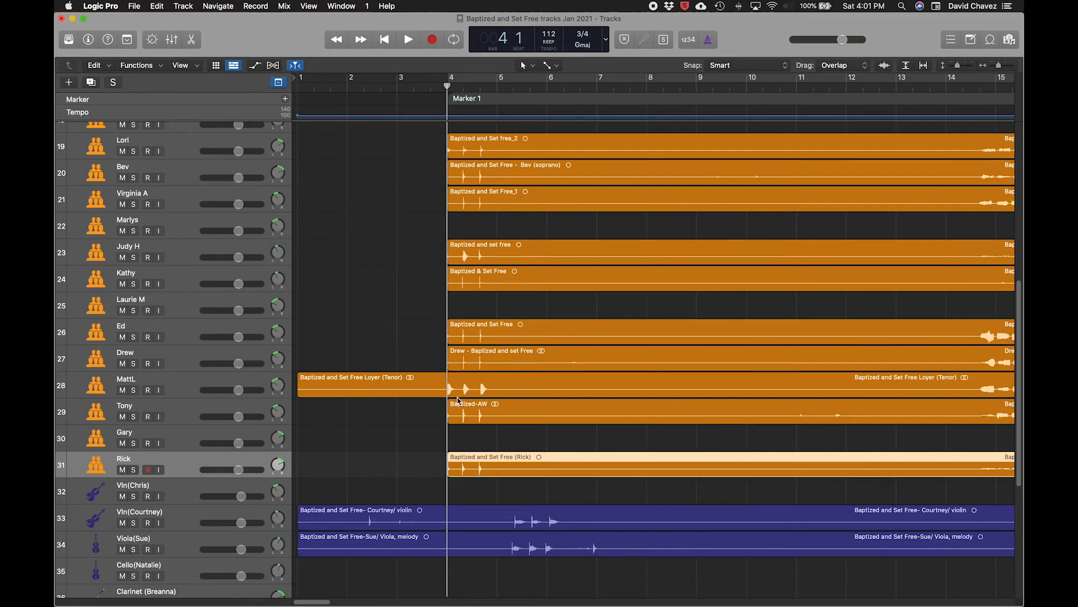
{"action": "mouse_move", "coordinate": [506, 241]}
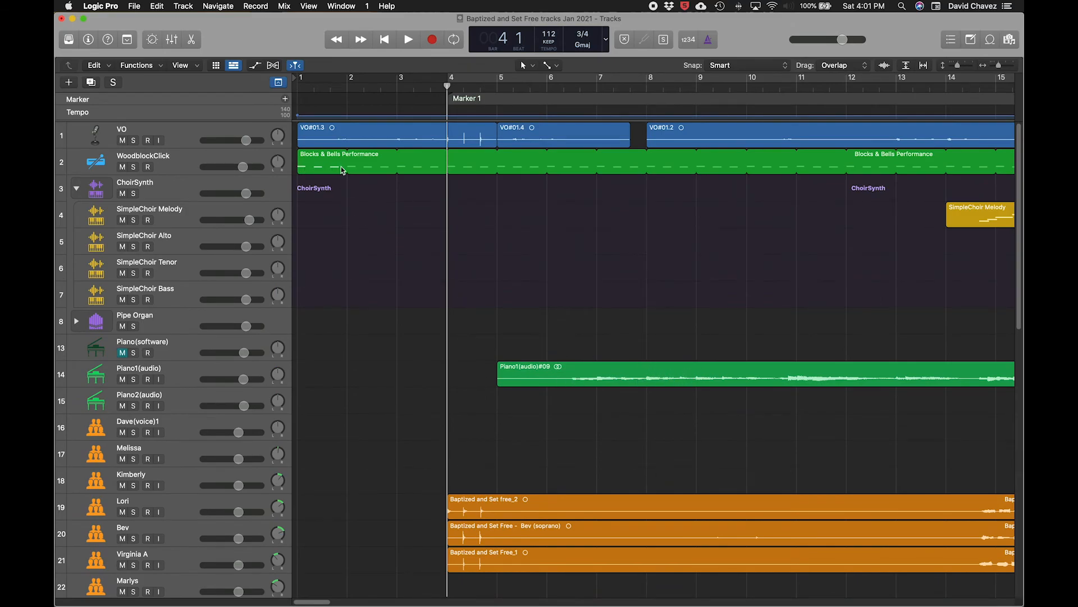
{"action": "mouse_move", "coordinate": [308, 133]}
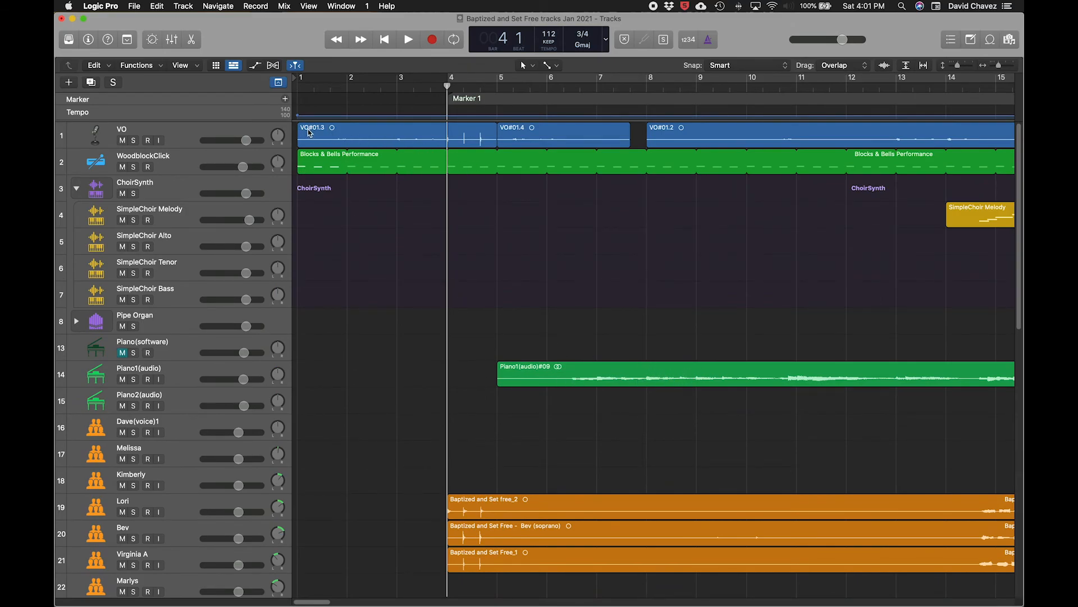
{"action": "mouse_move", "coordinate": [315, 137]}
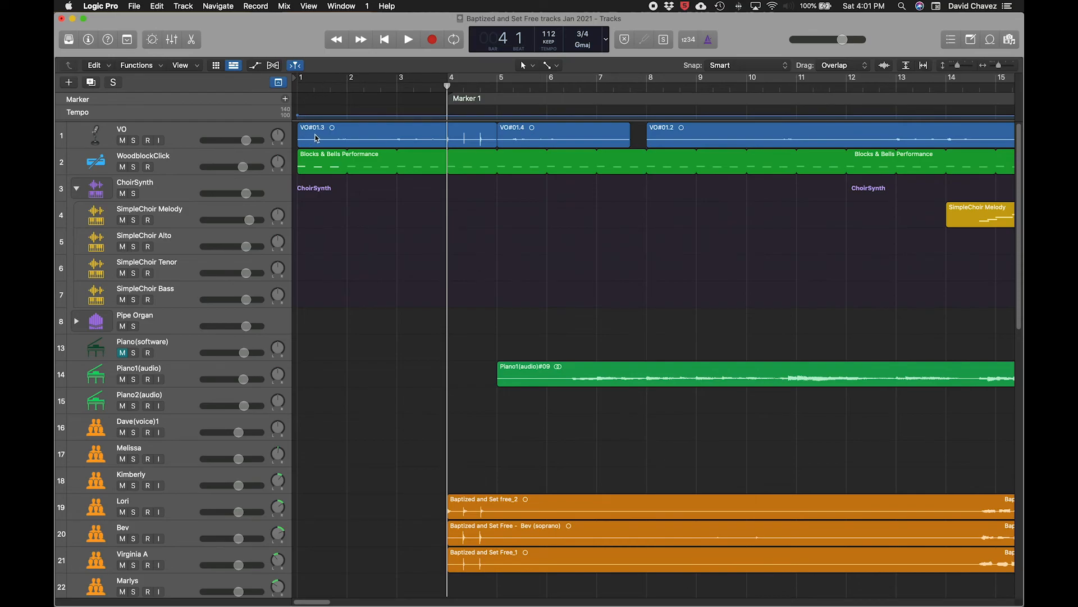
{"action": "mouse_move", "coordinate": [422, 121]}
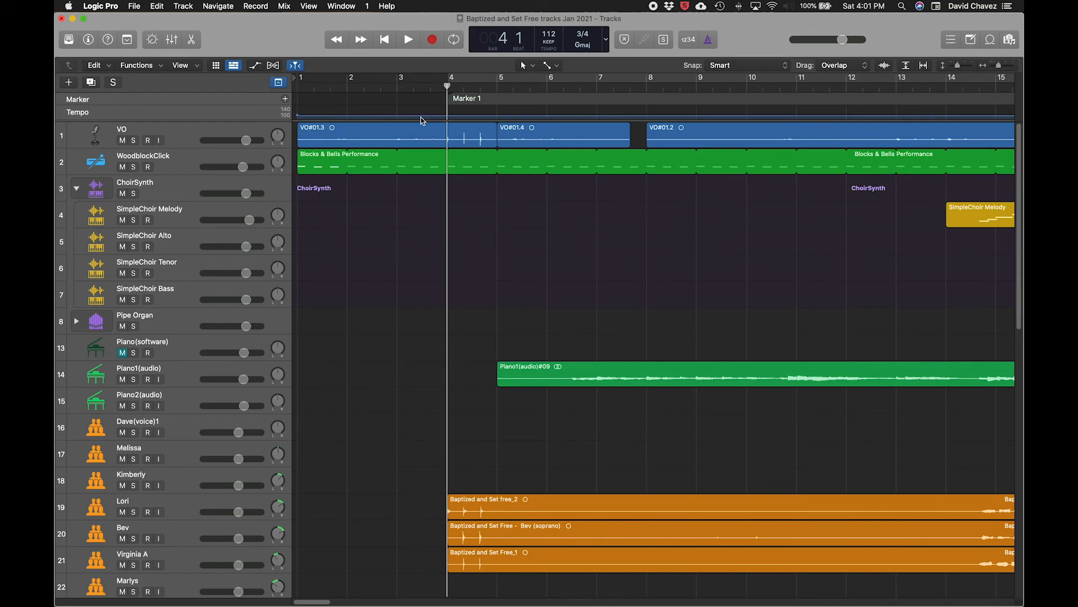